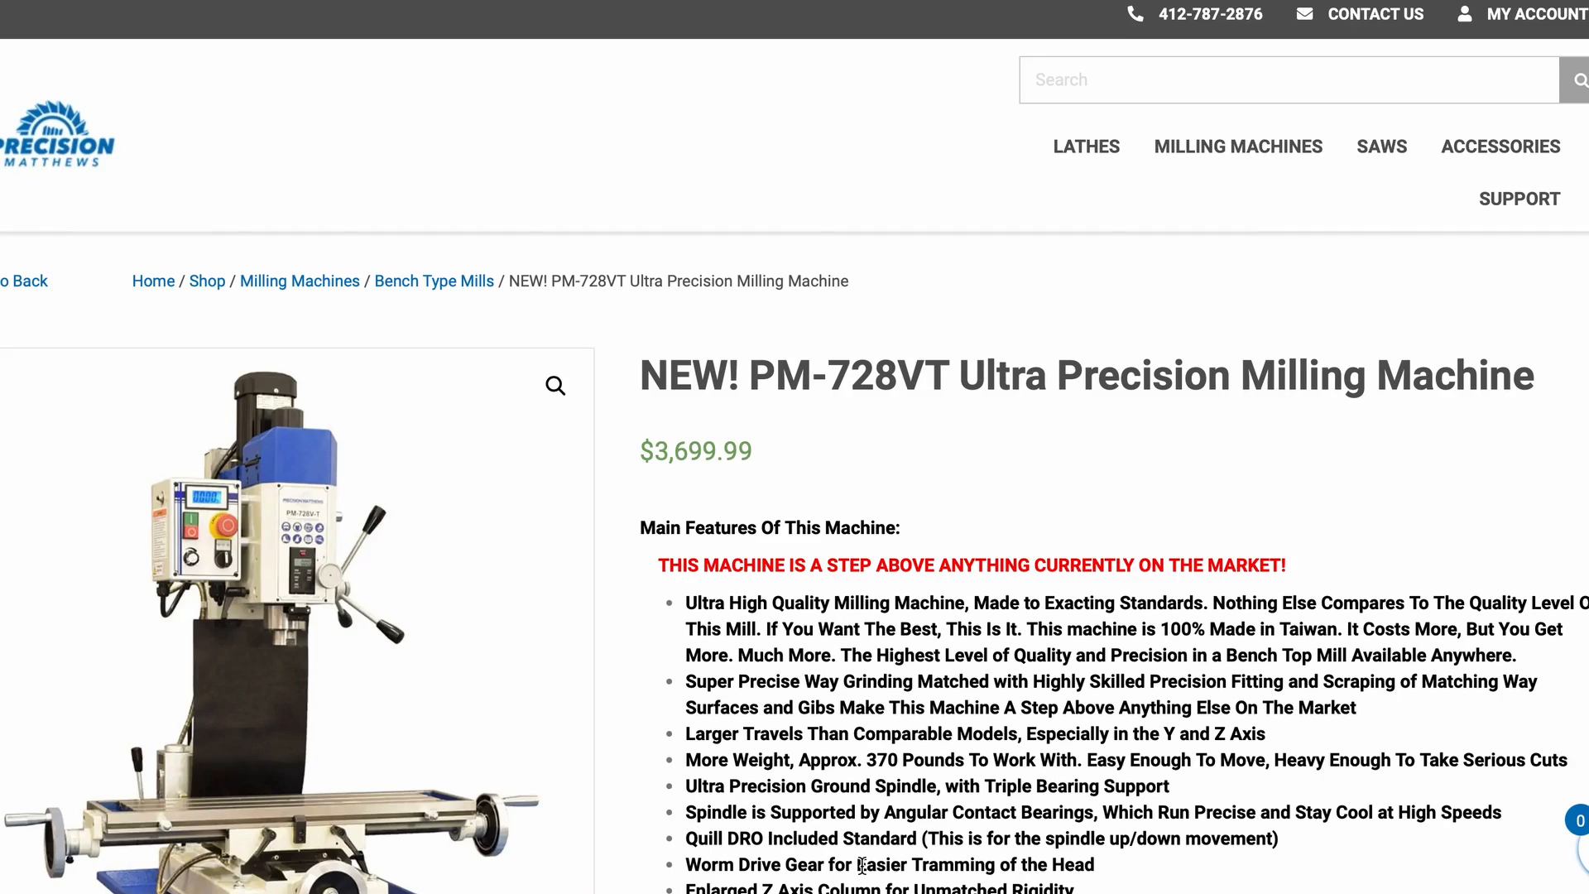
# - Review the PM-728VT's $3,699.99 page and its Choose Machine dropdown for options that include a DRO
pyautogui.scroll(-3)
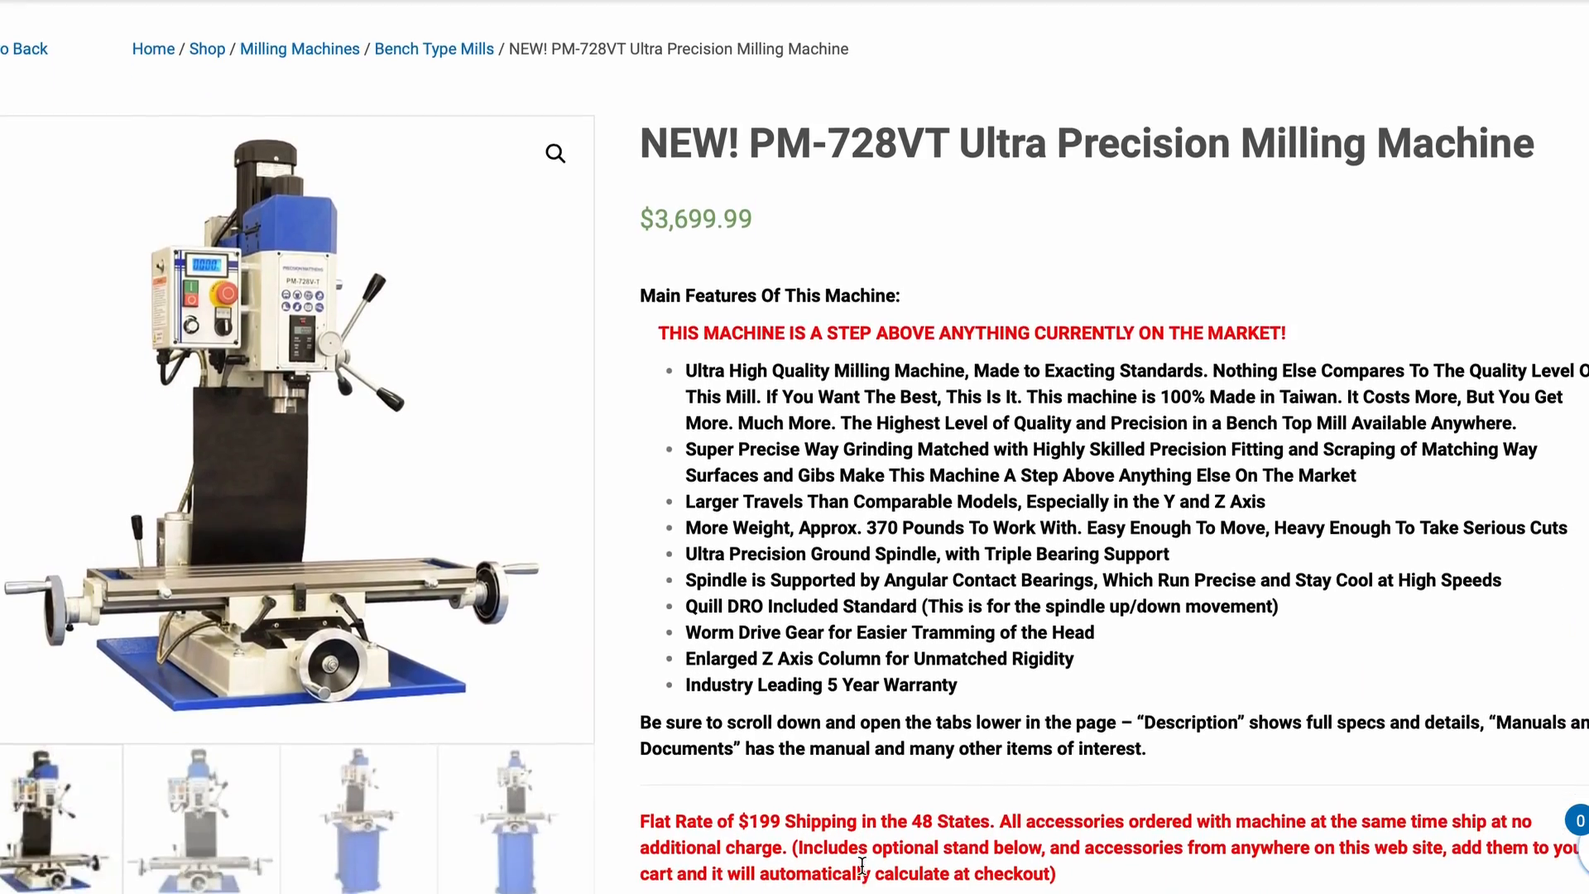
pyautogui.scroll(-3)
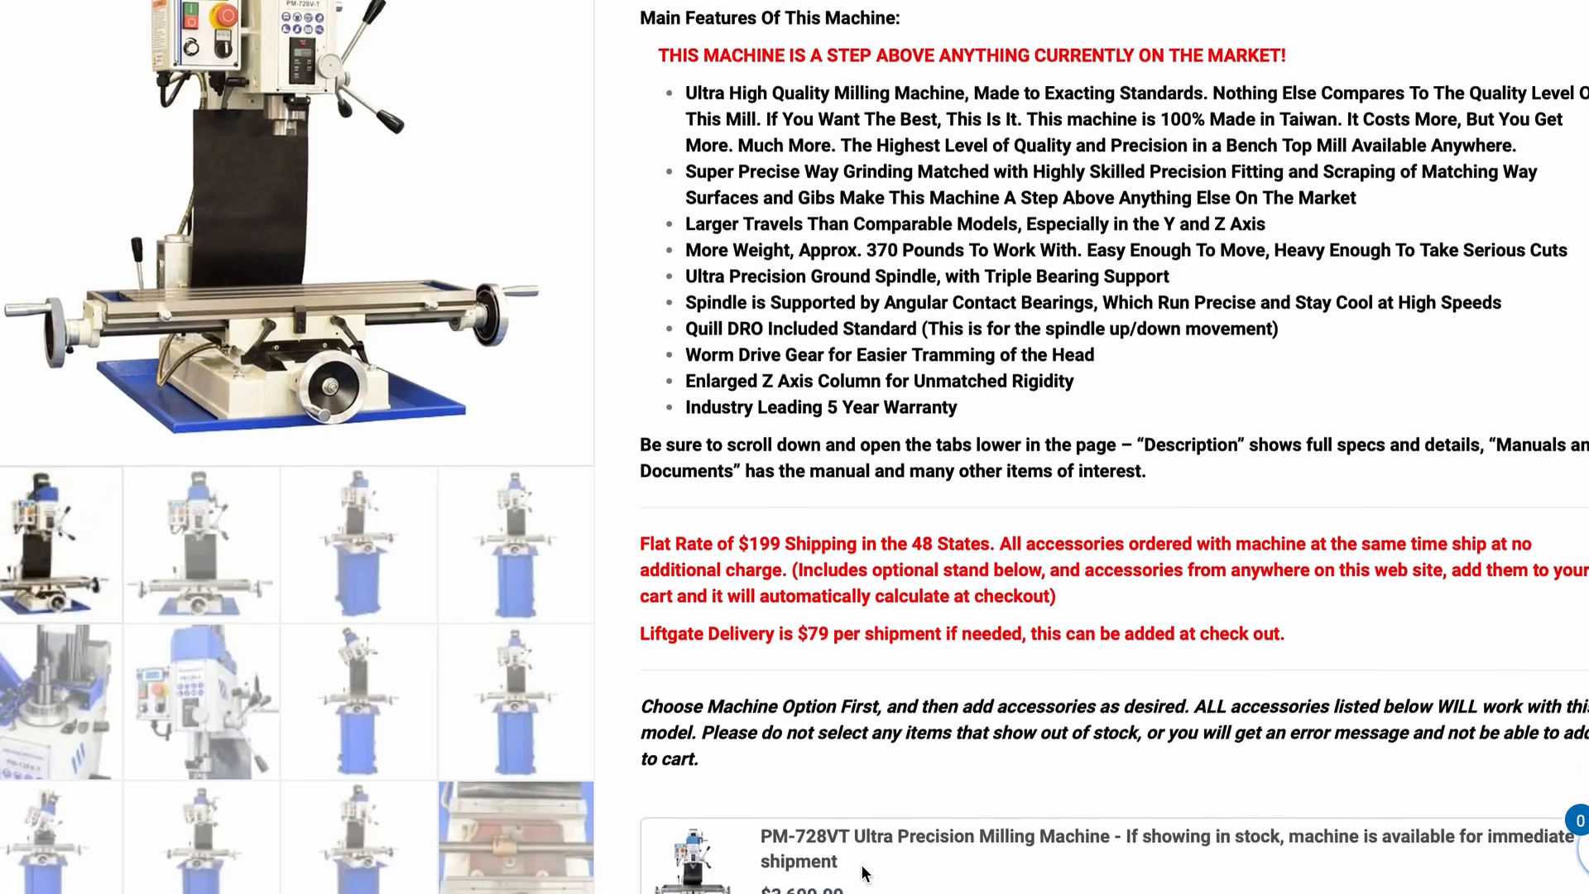
pyautogui.scroll(-3)
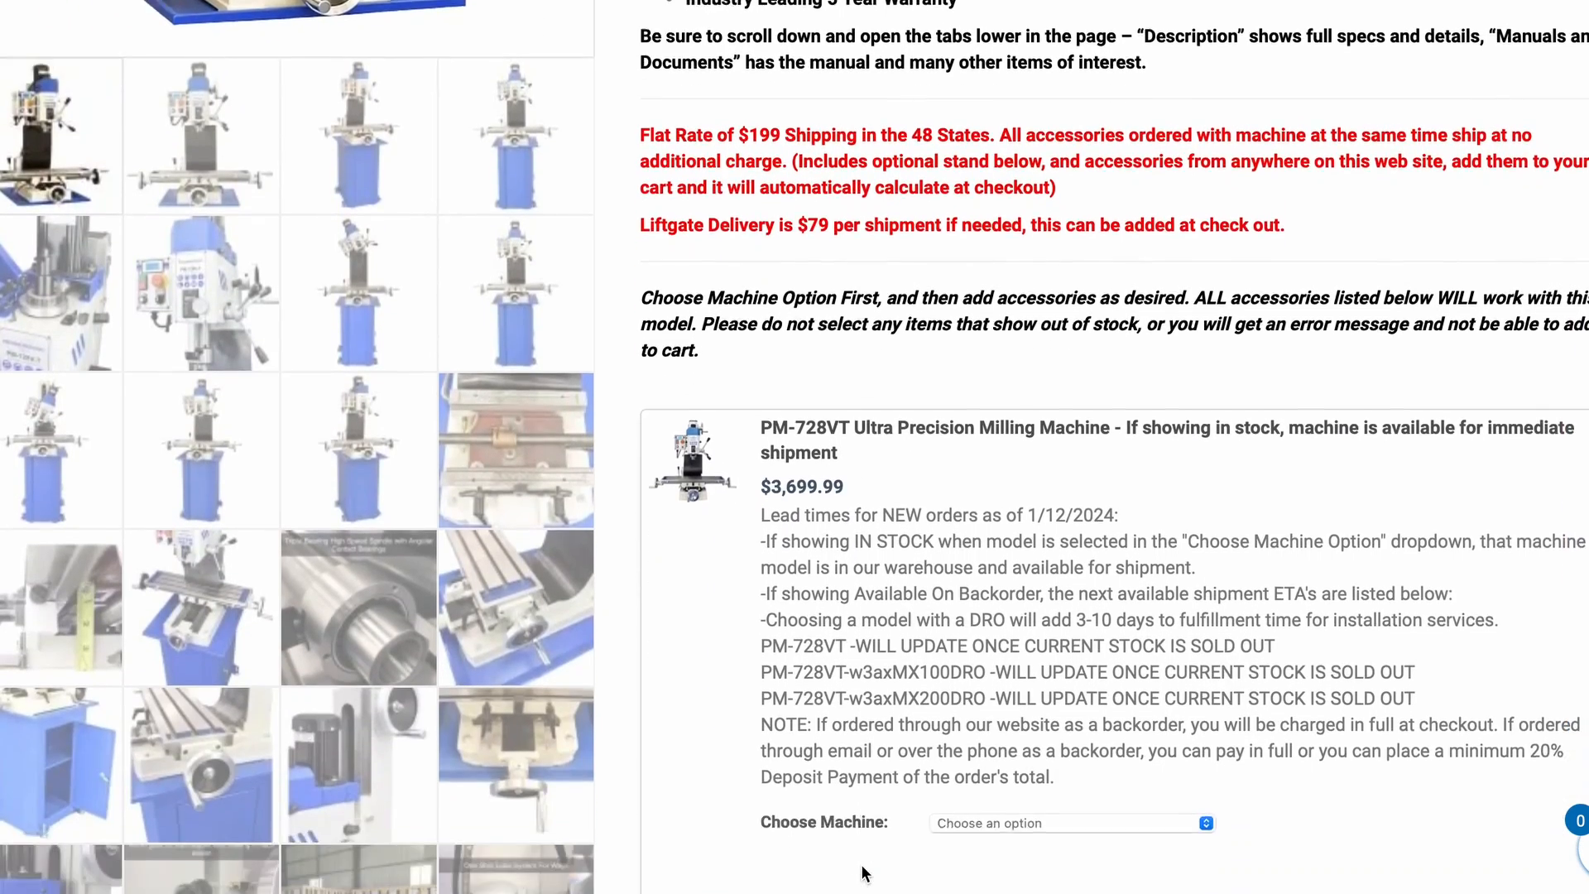
pyautogui.scroll(-3)
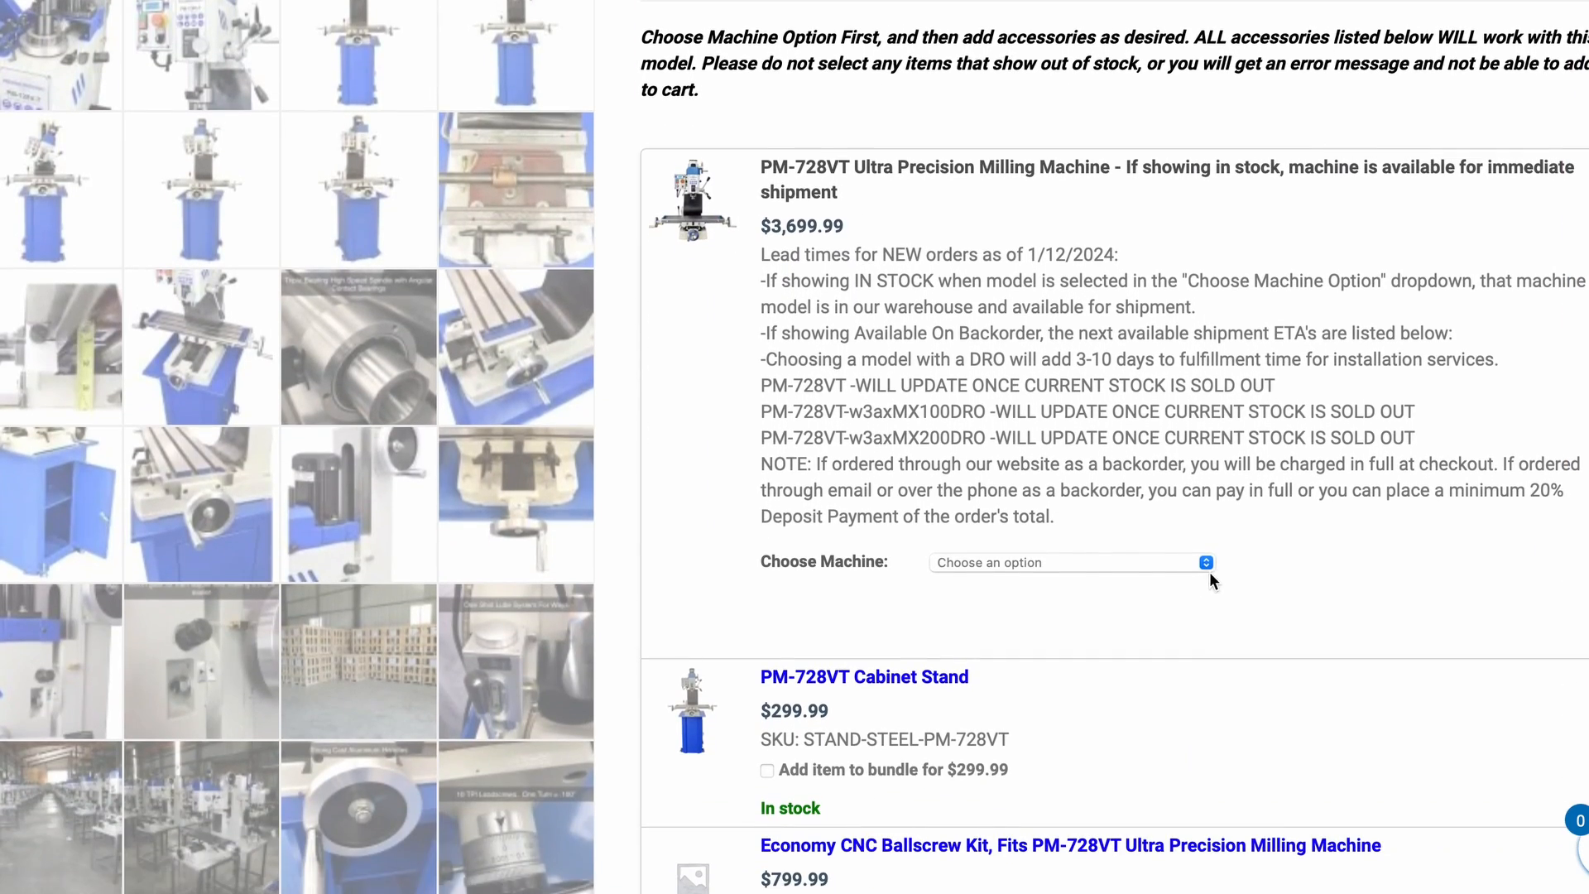
pyautogui.click(1070, 563)
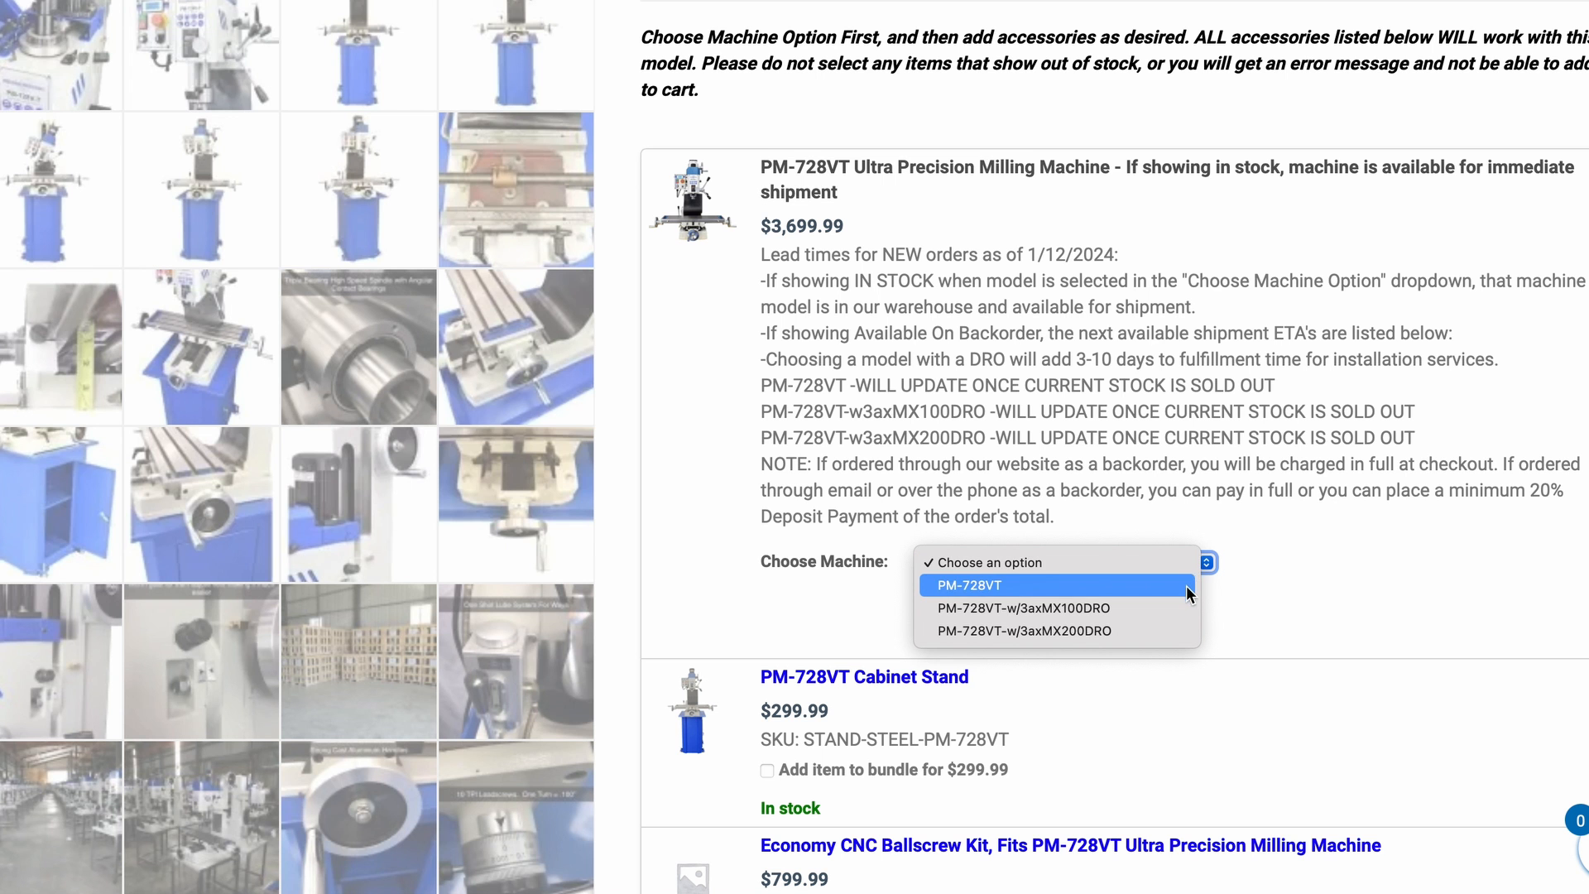
pyautogui.click(1021, 607)
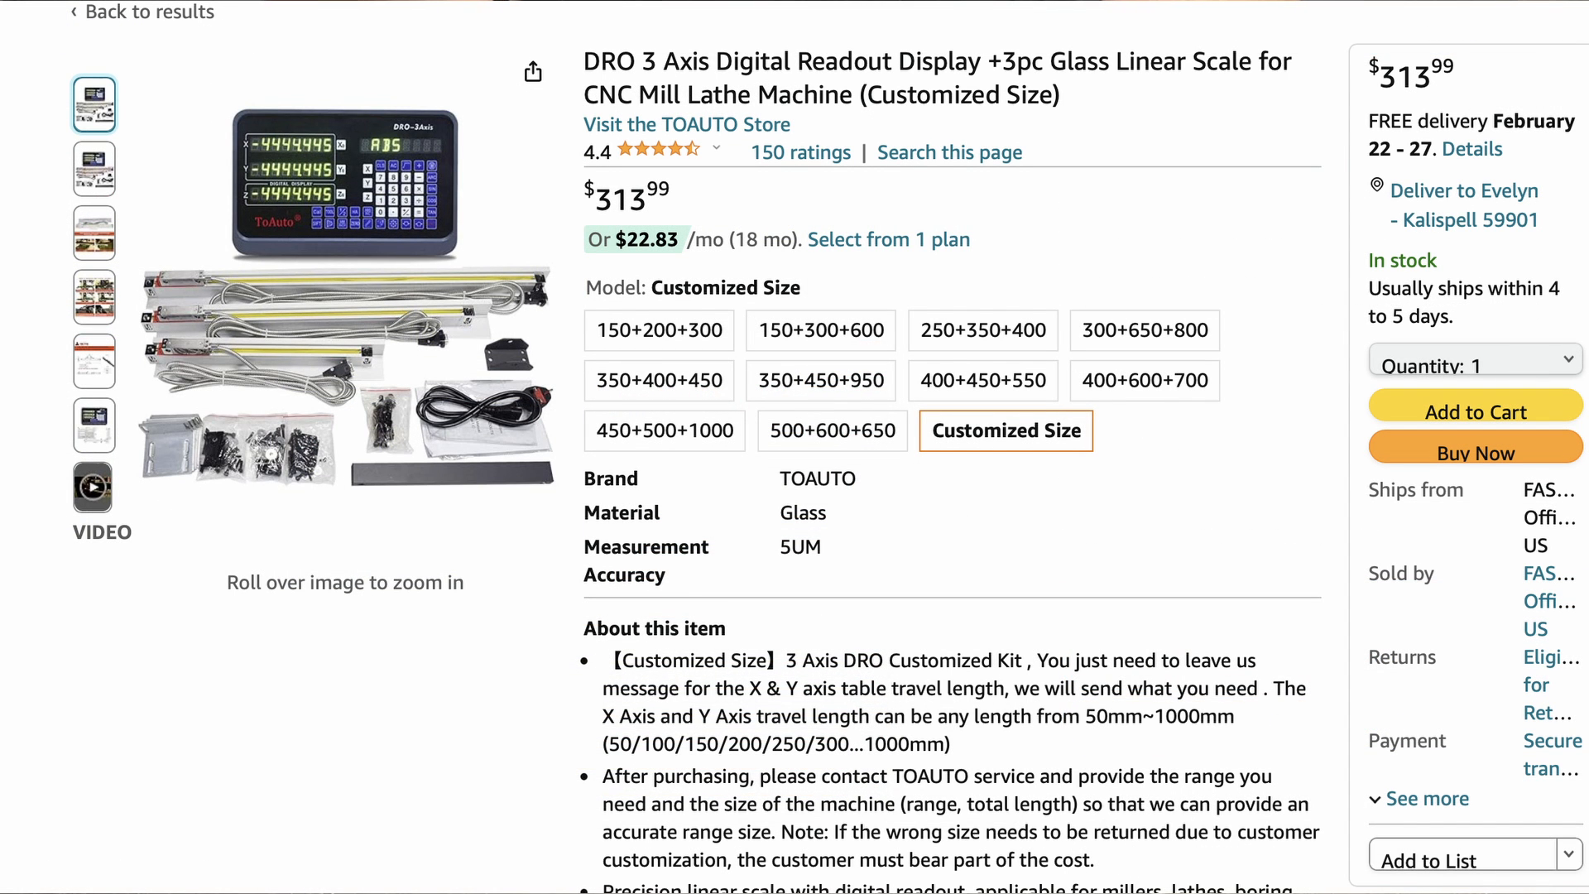
pyautogui.click(93, 487)
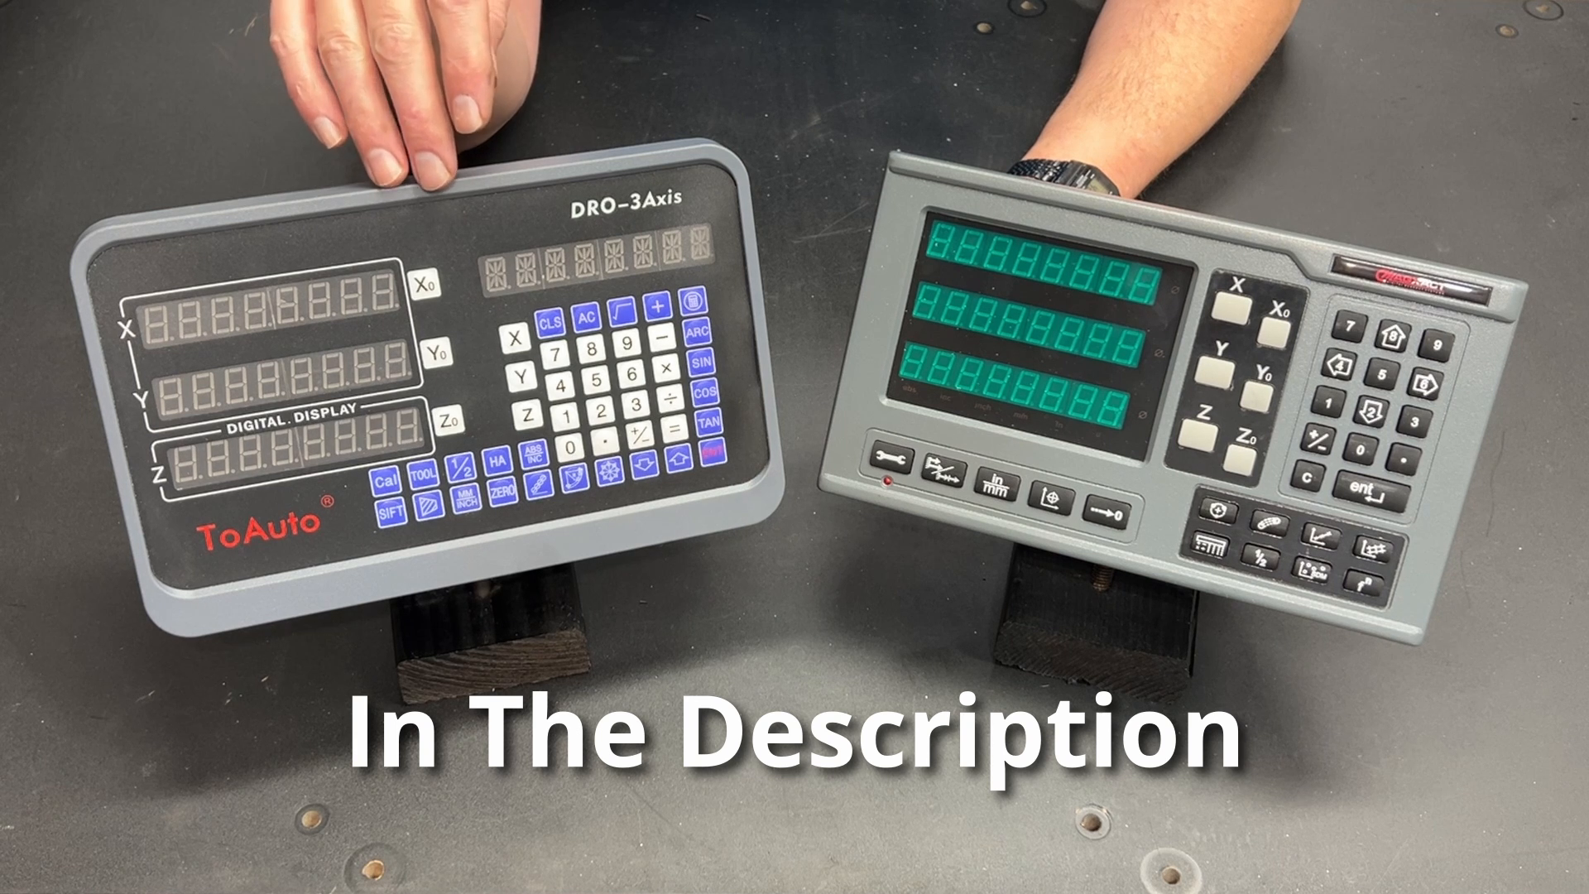